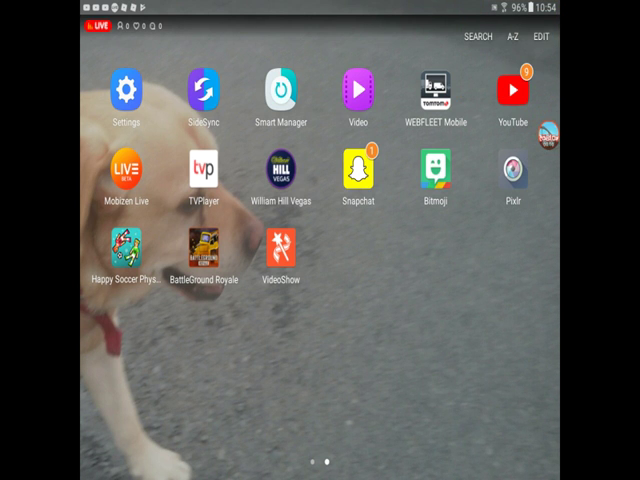
Step: Launch the Roblox app from the Android home screen pages
{"action": "scroll", "scroll_direction": "left", "scroll_amount": 3}
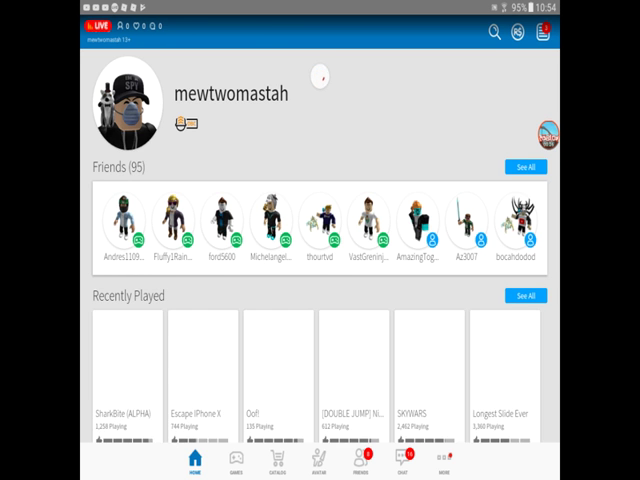
Step: Find Redwood Prison on the Home tab and start playing it
{"action": "scroll", "scroll_direction": "down", "scroll_amount": 3}
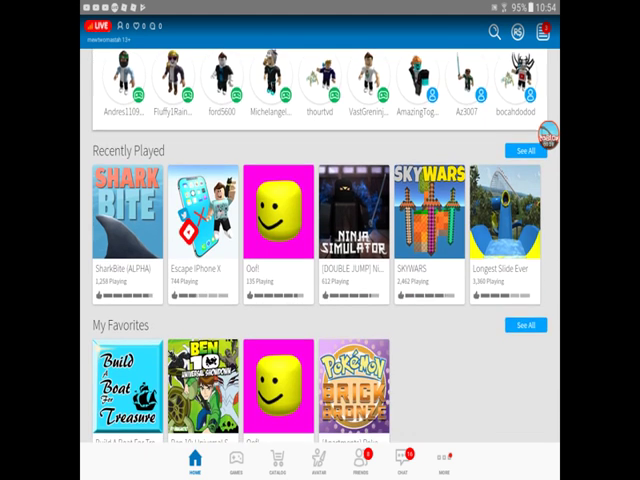
{"action": "scroll", "scroll_direction": "down", "scroll_amount": 3}
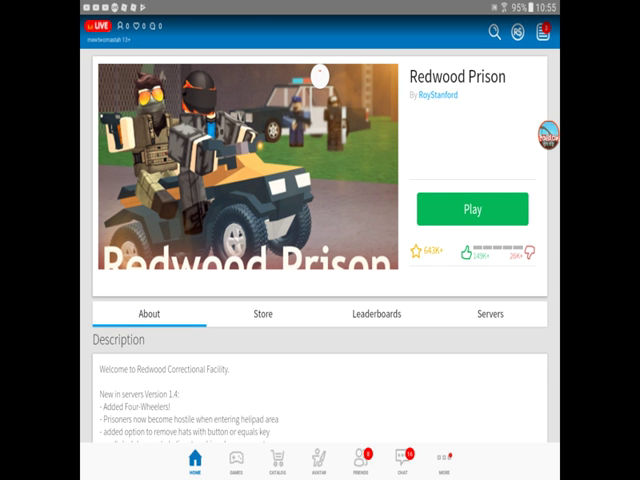
{"action": "left_click", "coordinate": [472, 208]}
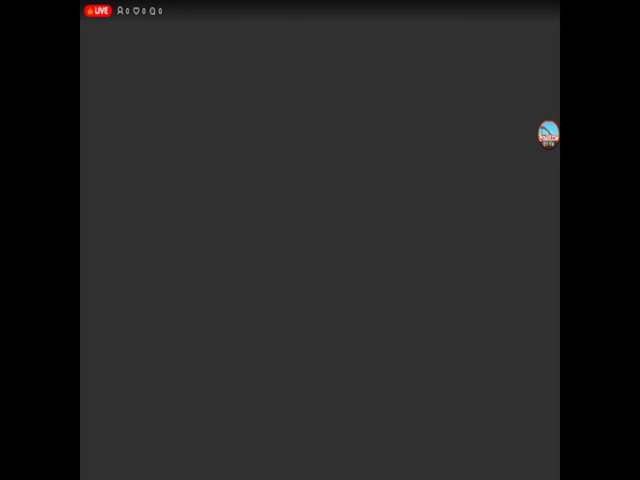